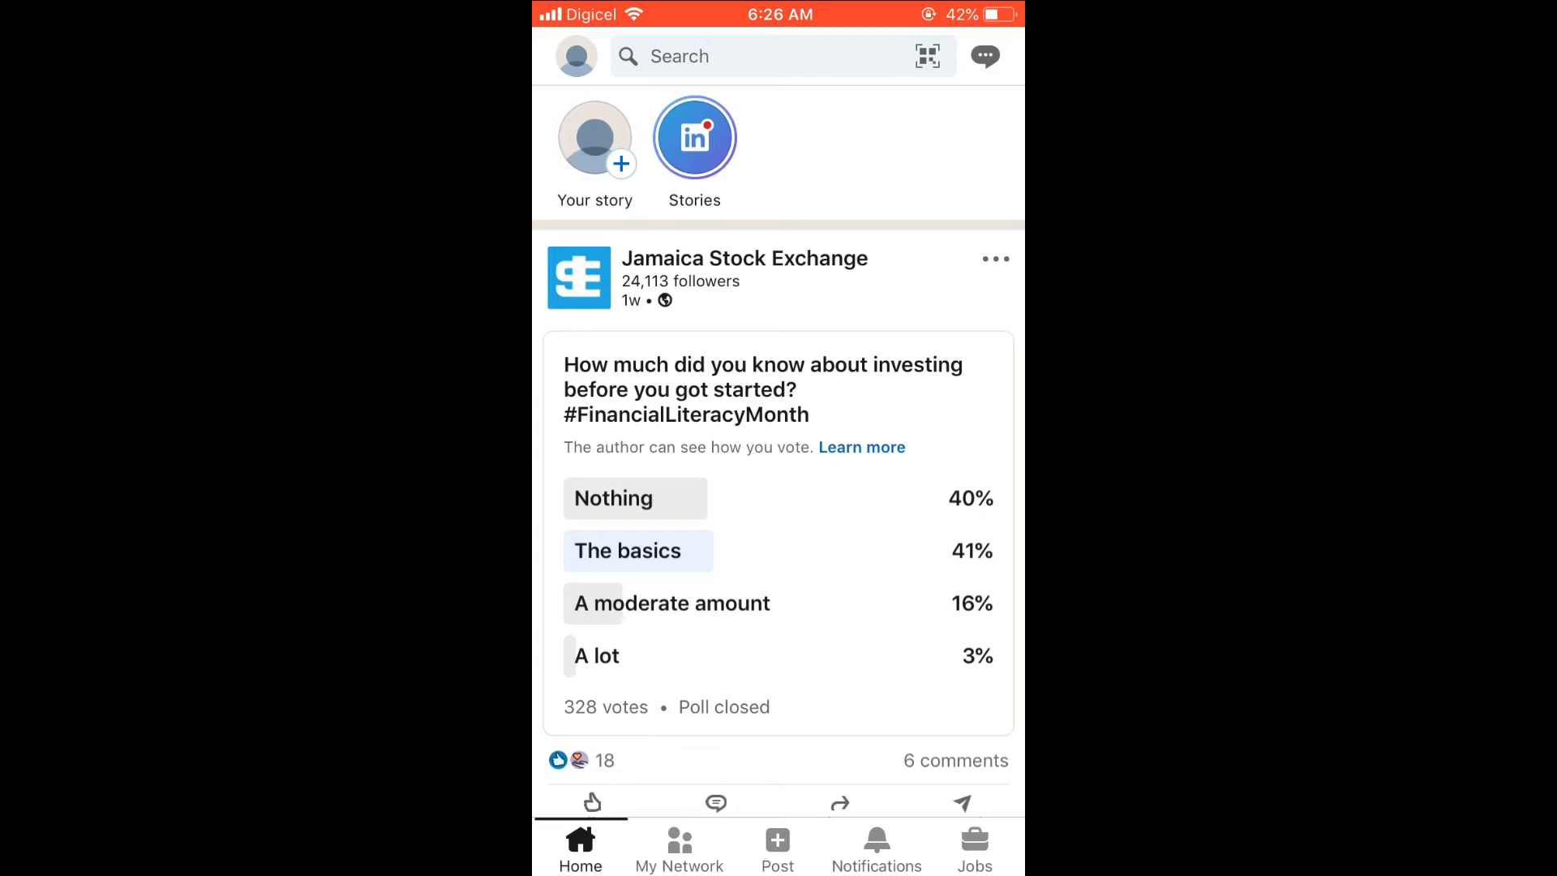
# Open the account menu from the profile photo on the home feed
pyautogui.click(576, 55)
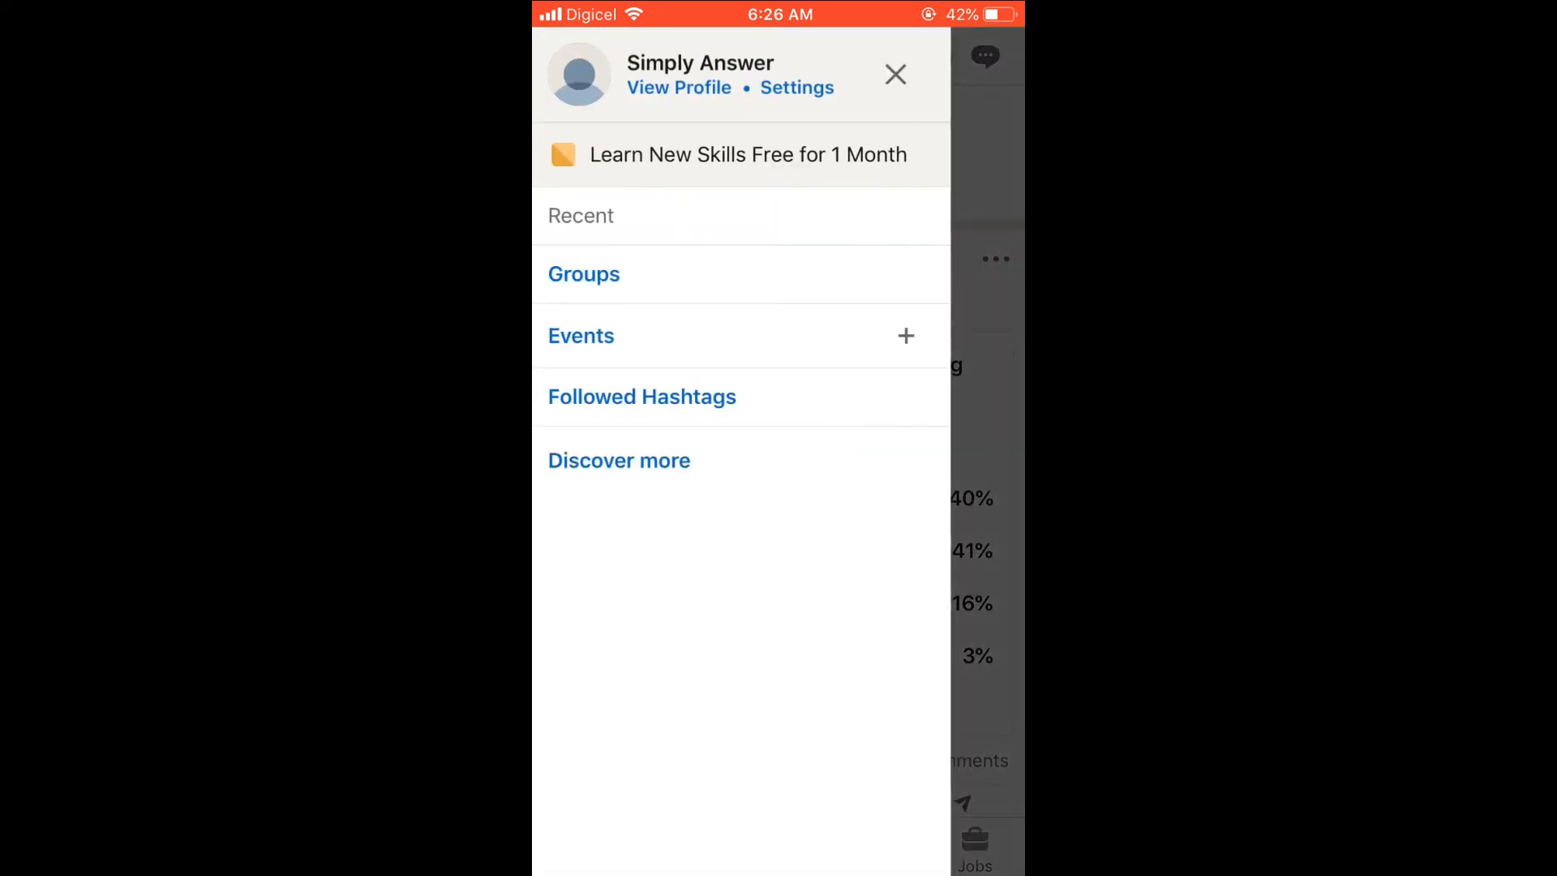
# Go to your own profile, reach Edit contact info, and select the Email field for editing
pyautogui.click(678, 87)
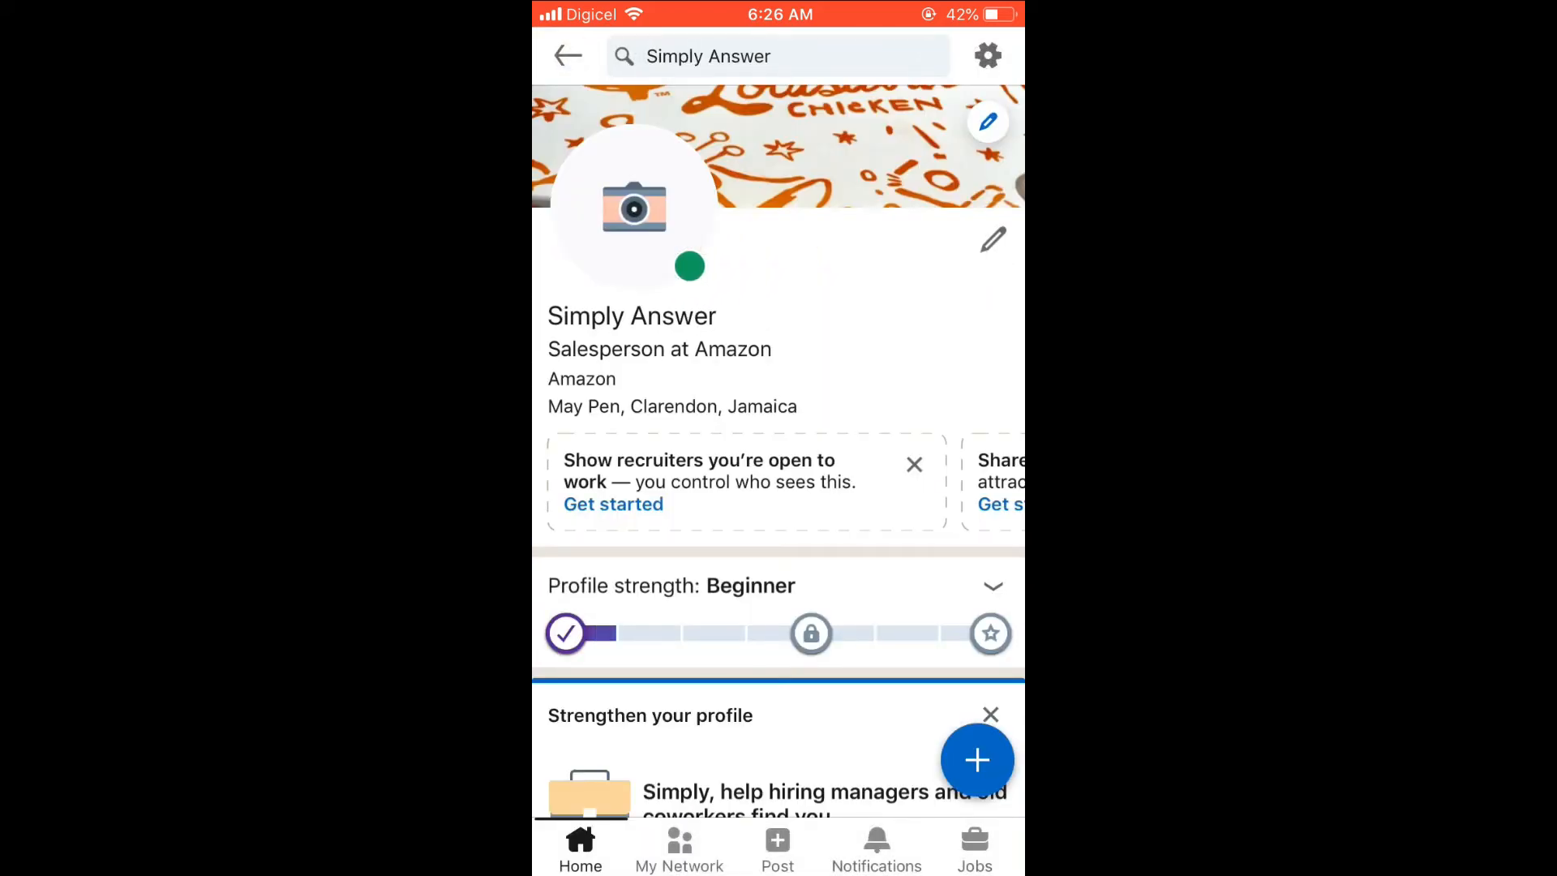
pyautogui.scroll(-3)
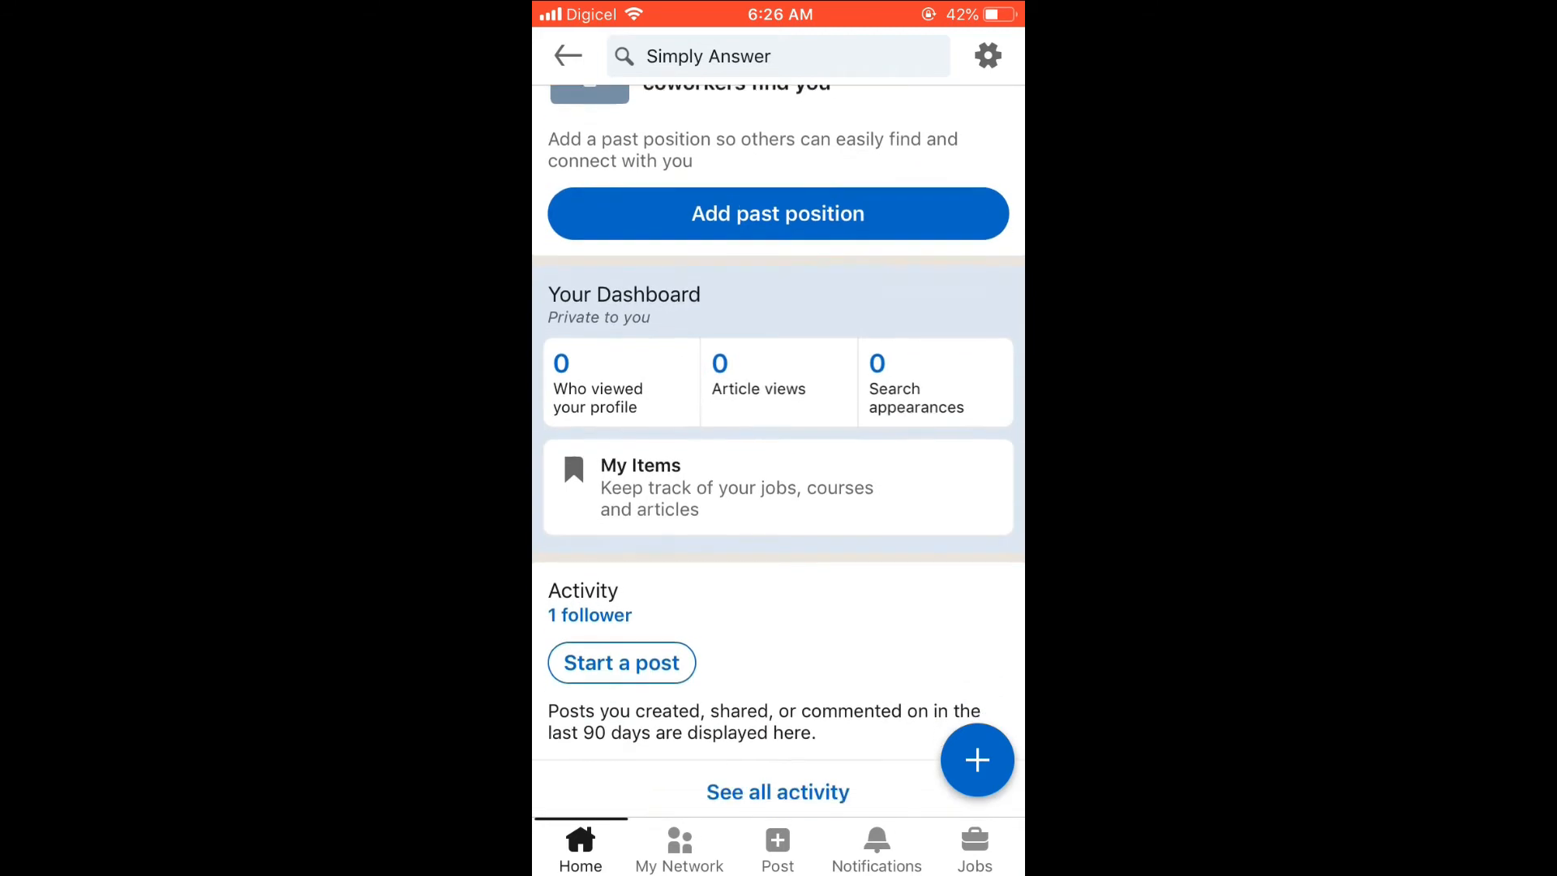
pyautogui.scroll(-3)
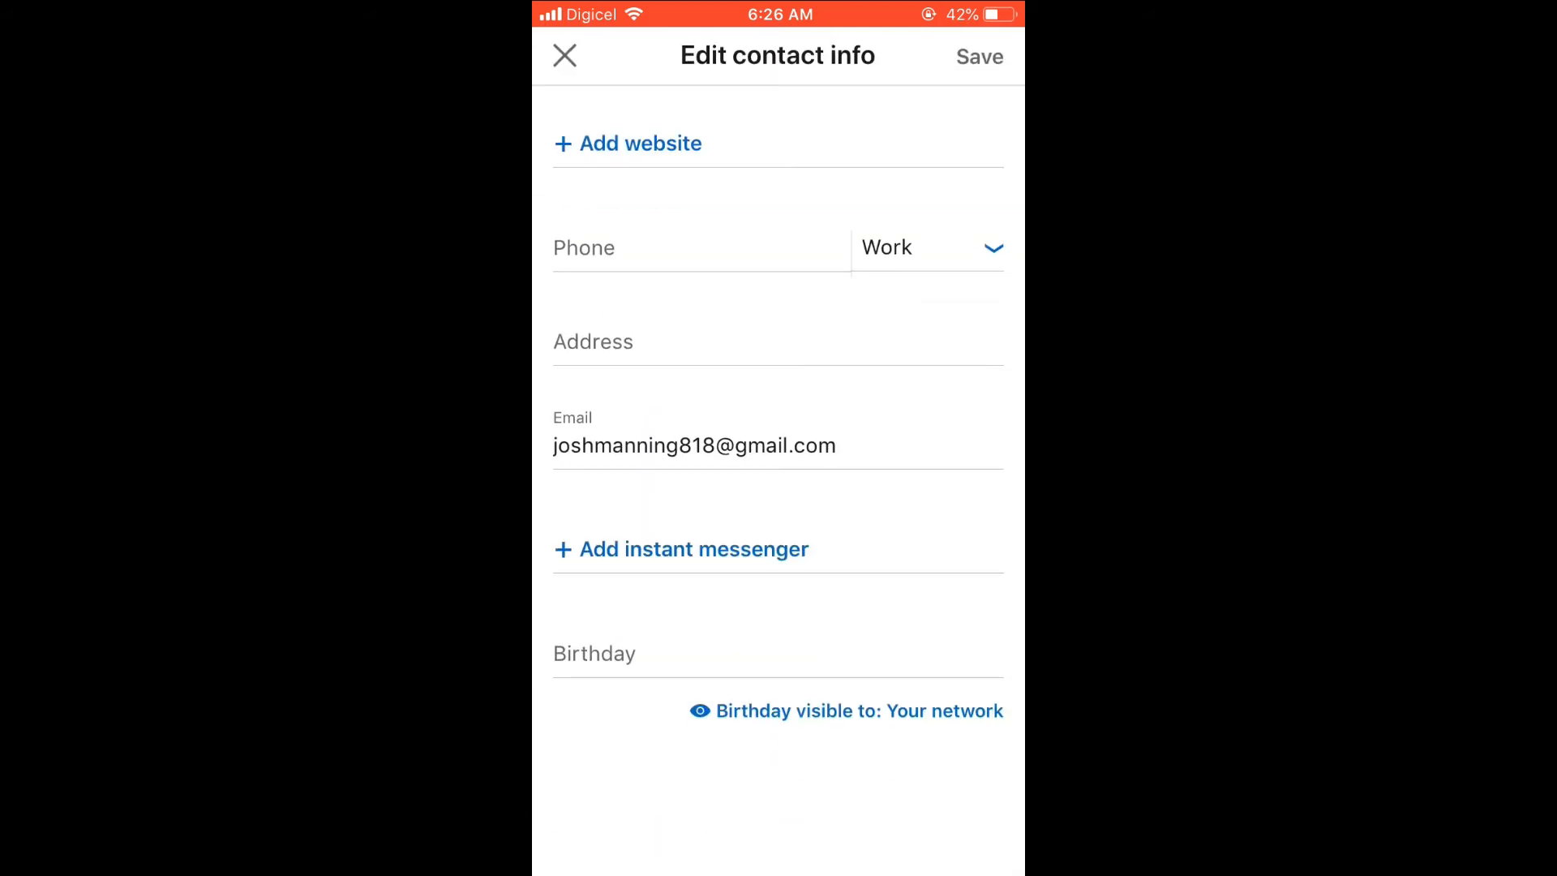
pyautogui.click(694, 444)
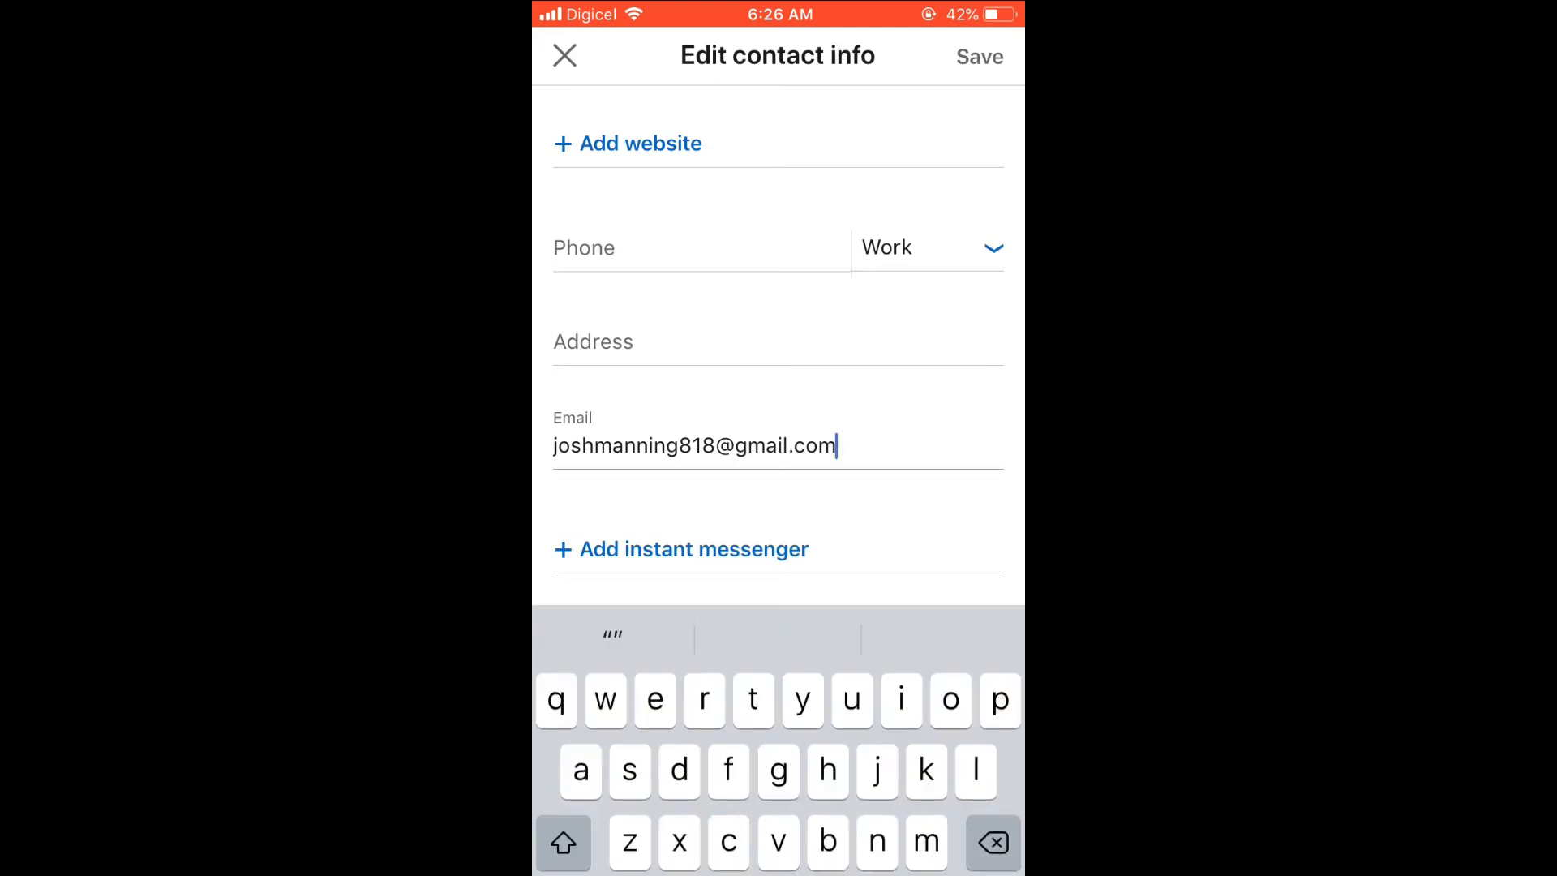